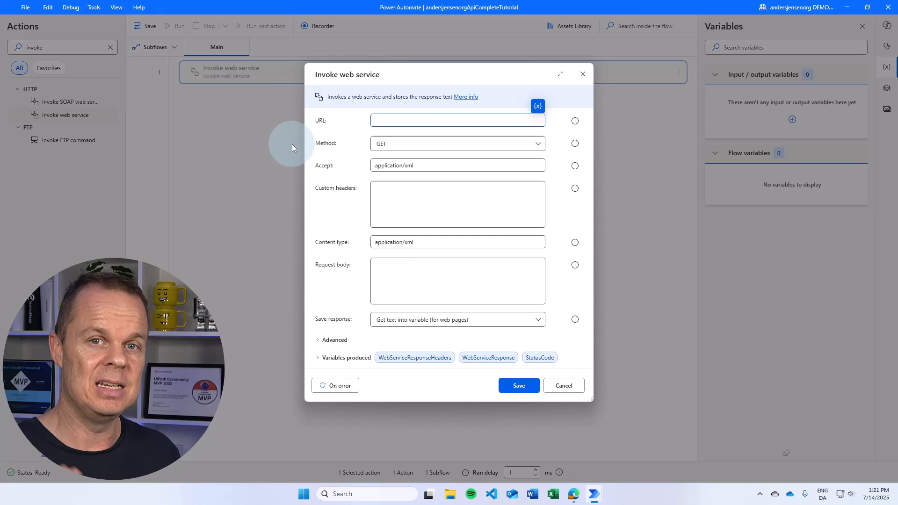
{"action": "left_click", "coordinate": [457, 121]}
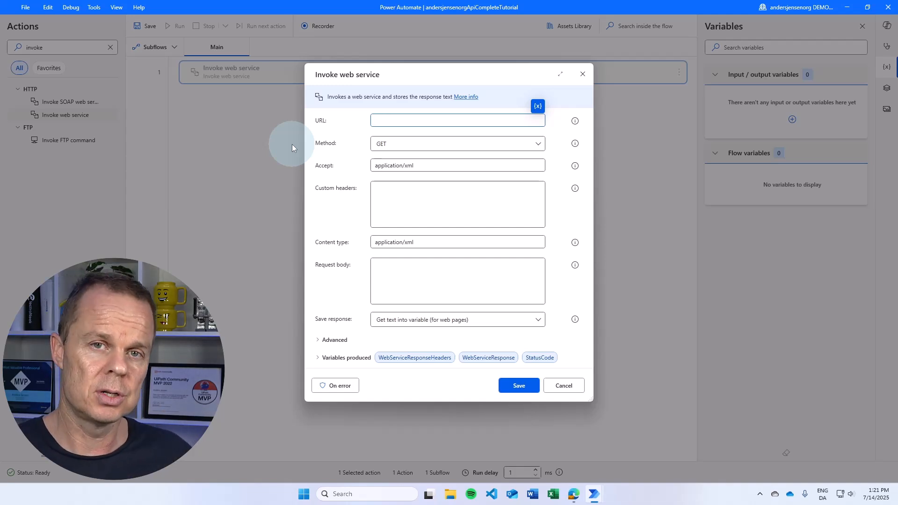
{"action": "mouse_move", "coordinate": [292, 152]}
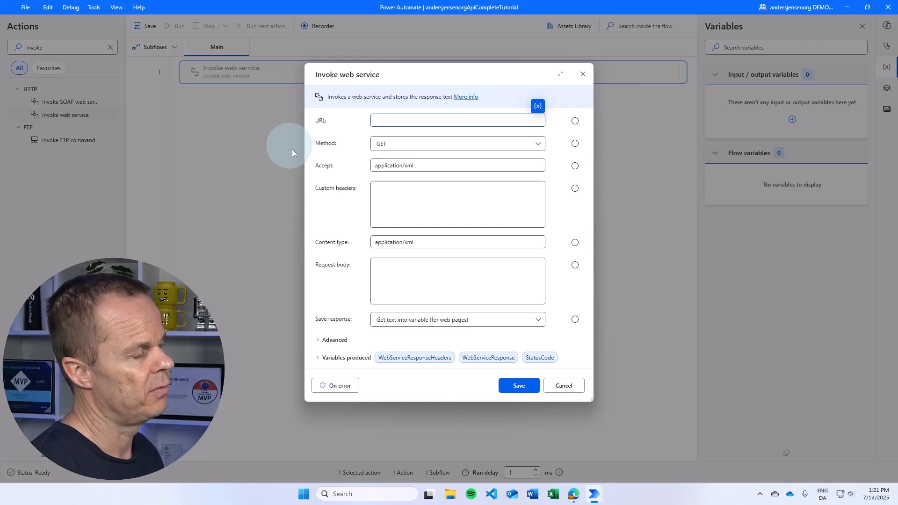
{"action": "left_click", "coordinate": [457, 121]}
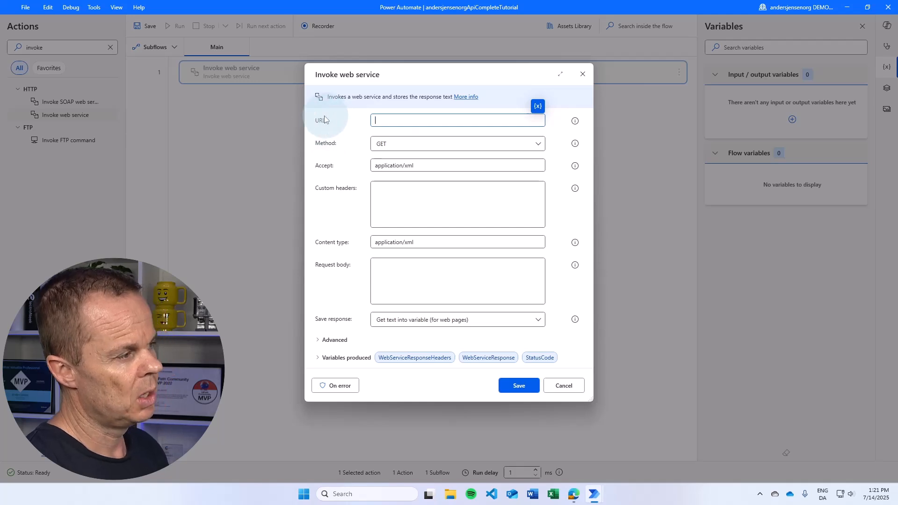
{"action": "mouse_move", "coordinate": [330, 130]}
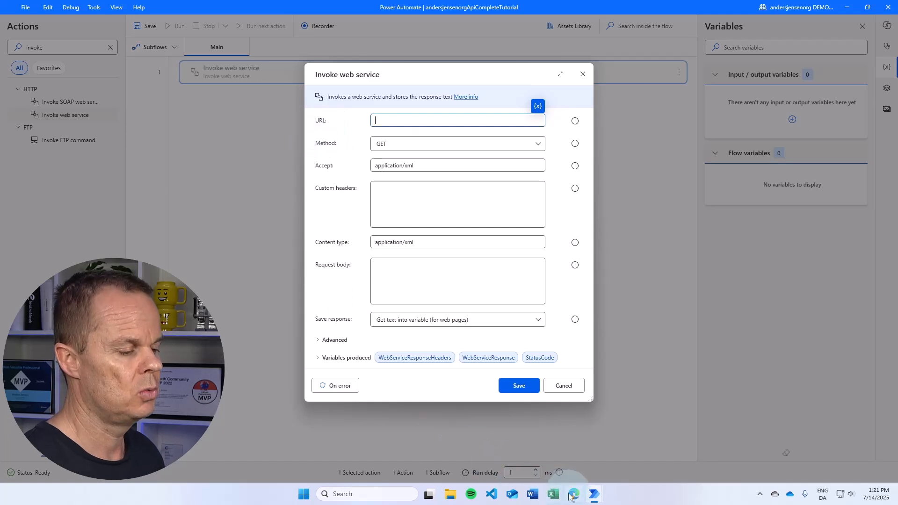
{"action": "left_click", "coordinate": [574, 494]}
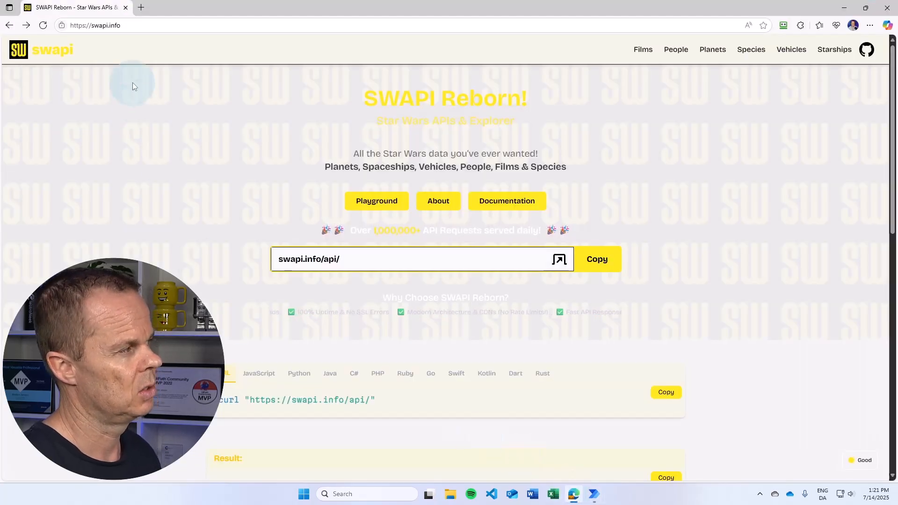
{"action": "mouse_move", "coordinate": [163, 47]}
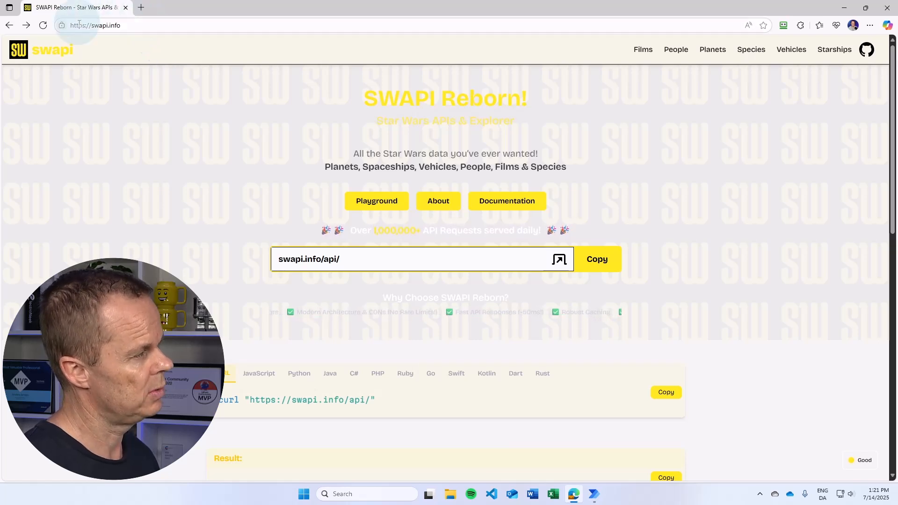
{"action": "mouse_move", "coordinate": [124, 97]}
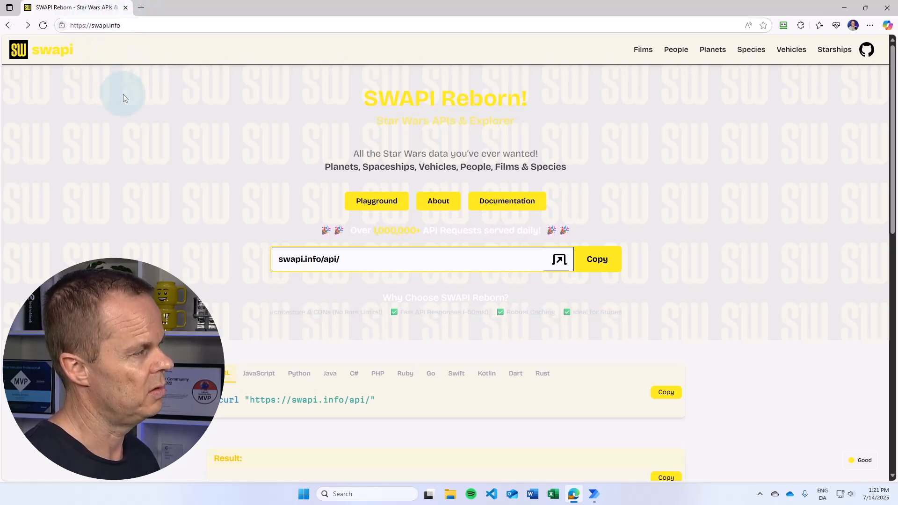
{"action": "left_click", "coordinate": [506, 202]}
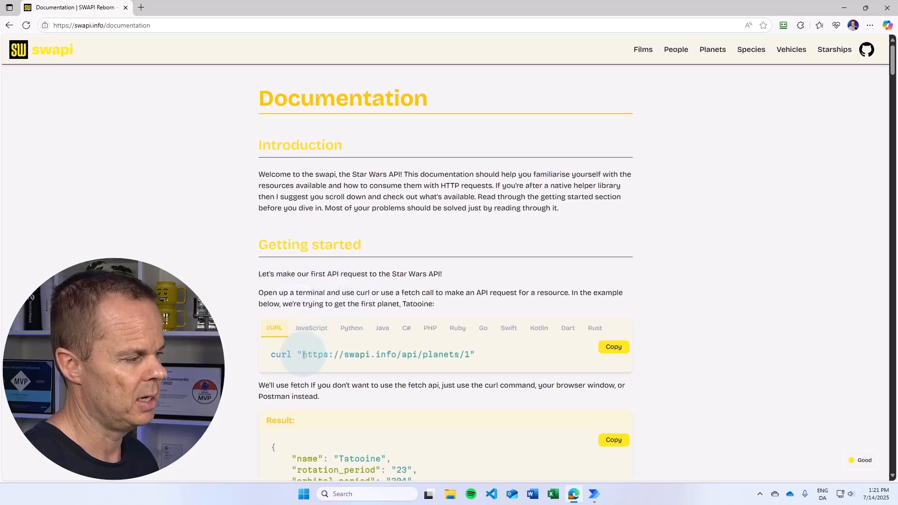
{"action": "double_click", "coordinate": [388, 354]}
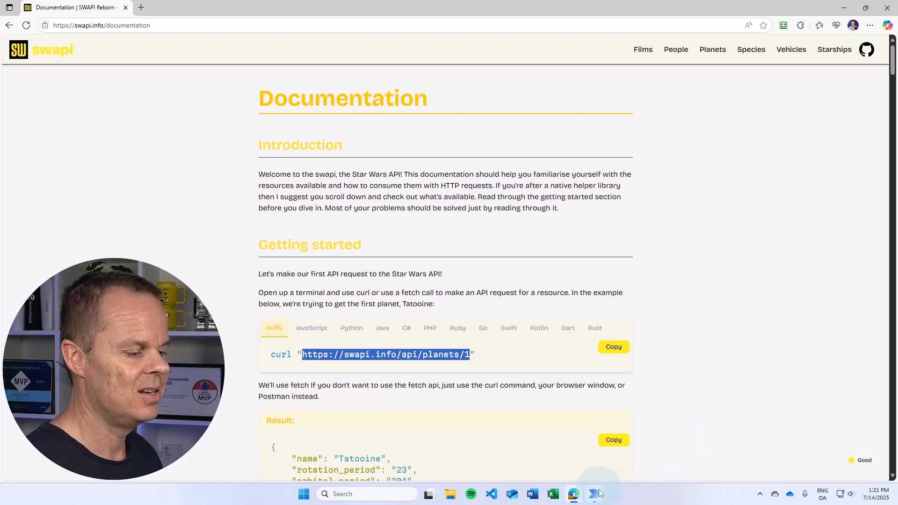
{"action": "left_click", "coordinate": [593, 494]}
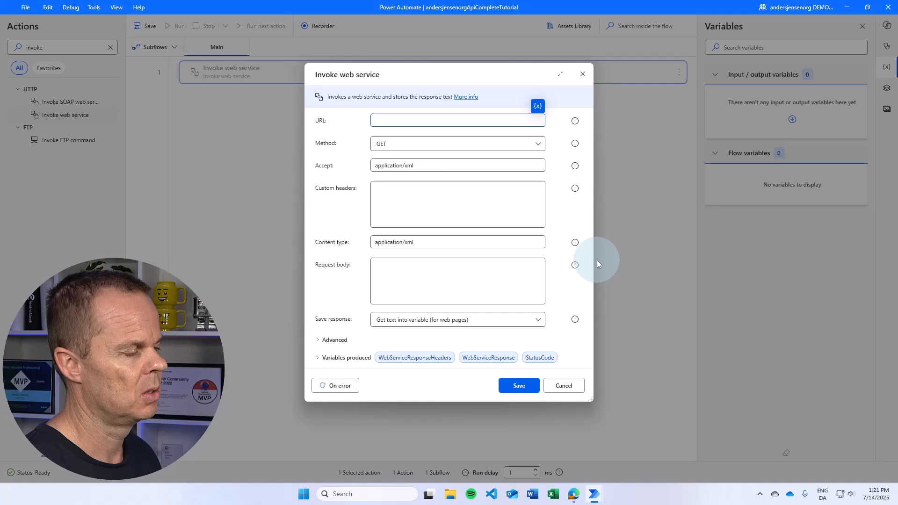
{"action": "type", "text": "https://swapi.info/api/planets/1"}
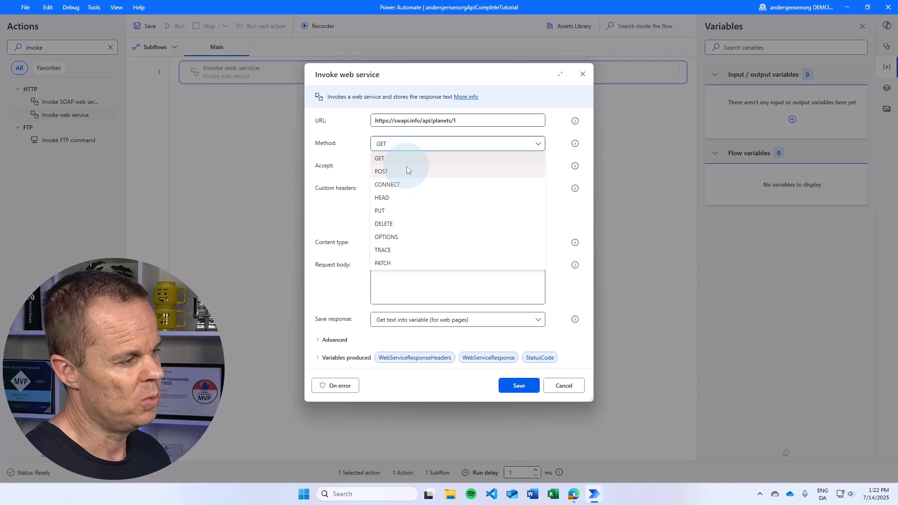
{"action": "left_click", "coordinate": [379, 158]}
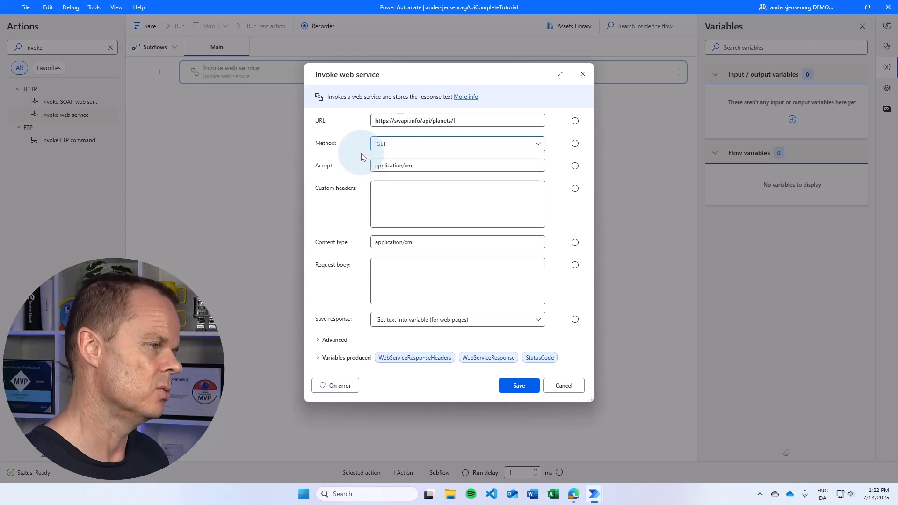
{"action": "left_click", "coordinate": [457, 164]}
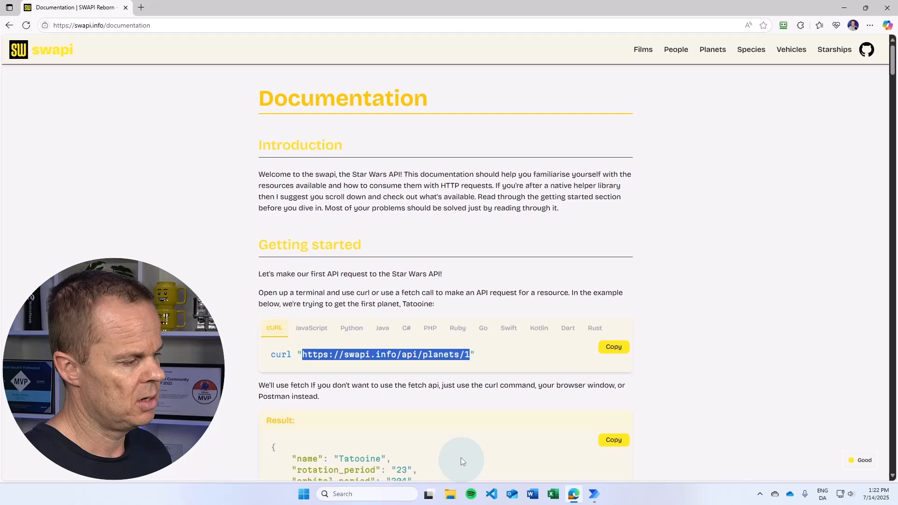
{"action": "scroll", "scroll_direction": "down", "scroll_amount": 3}
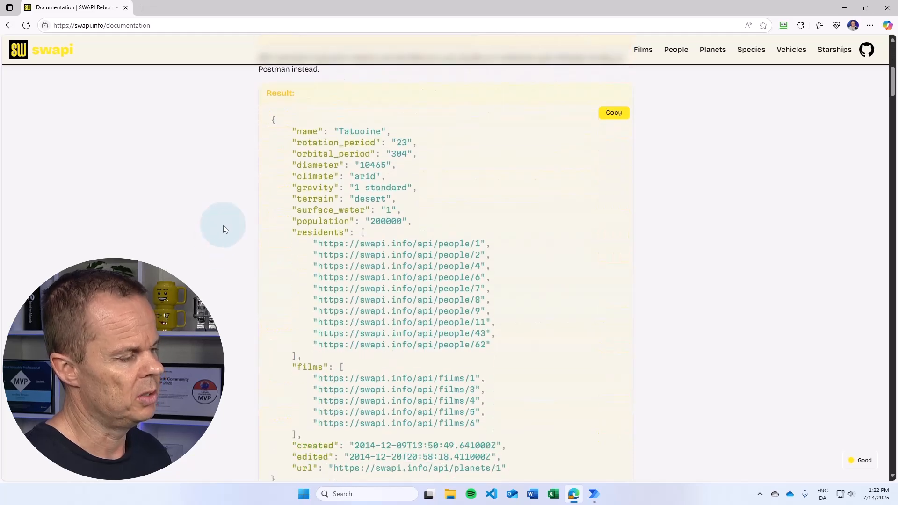
{"action": "mouse_move", "coordinate": [249, 136]}
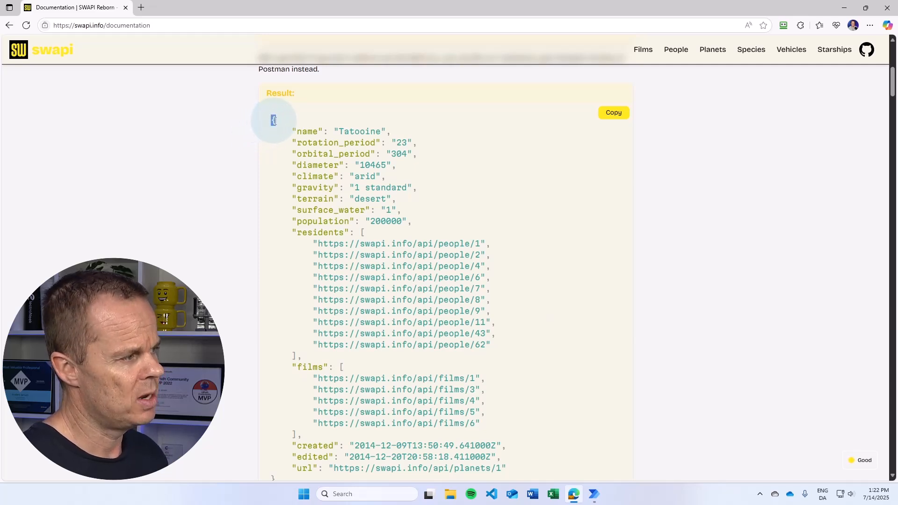
{"action": "scroll", "scroll_direction": "down", "scroll_amount": 3}
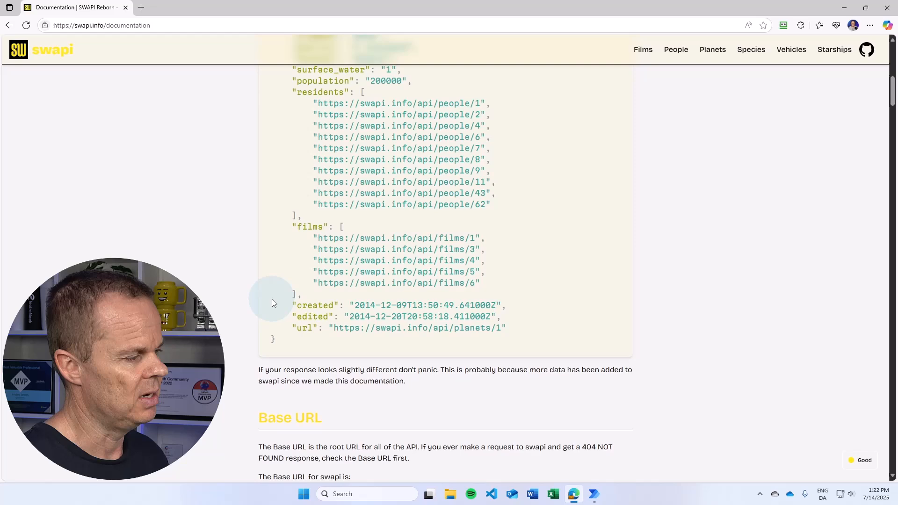
{"action": "scroll", "scroll_direction": "up", "scroll_amount": 3}
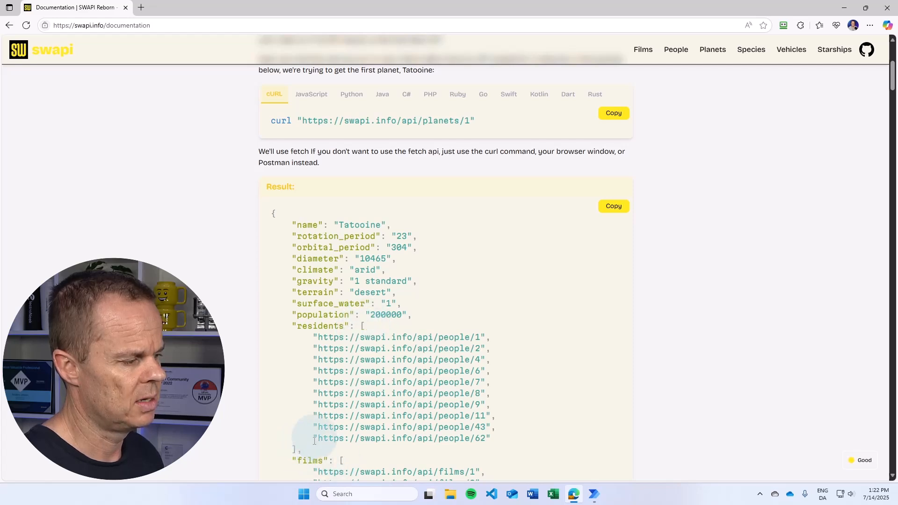
{"action": "mouse_move", "coordinate": [283, 234]}
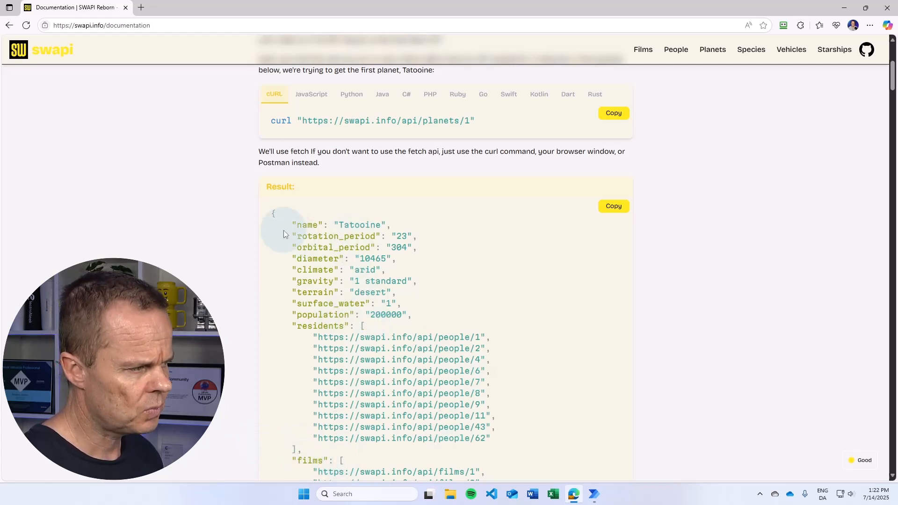
{"action": "mouse_move", "coordinate": [583, 481]}
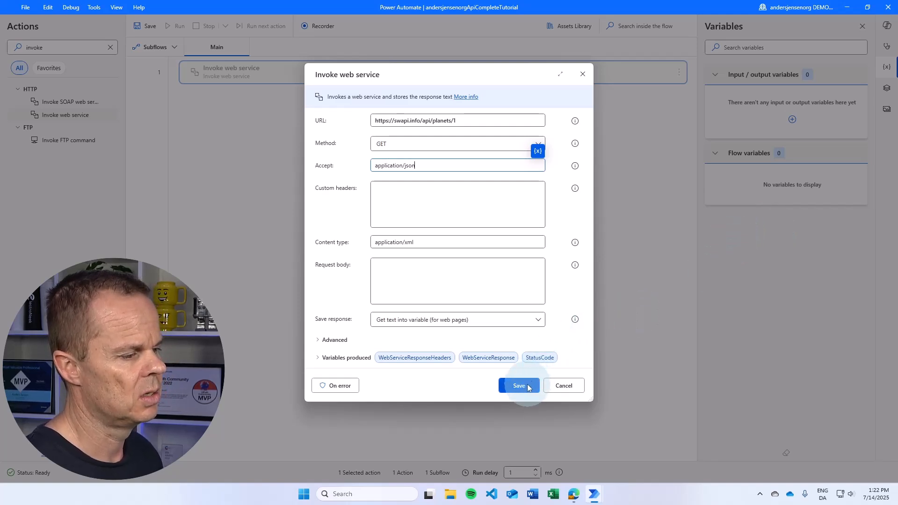
{"action": "mouse_move", "coordinate": [432, 357]}
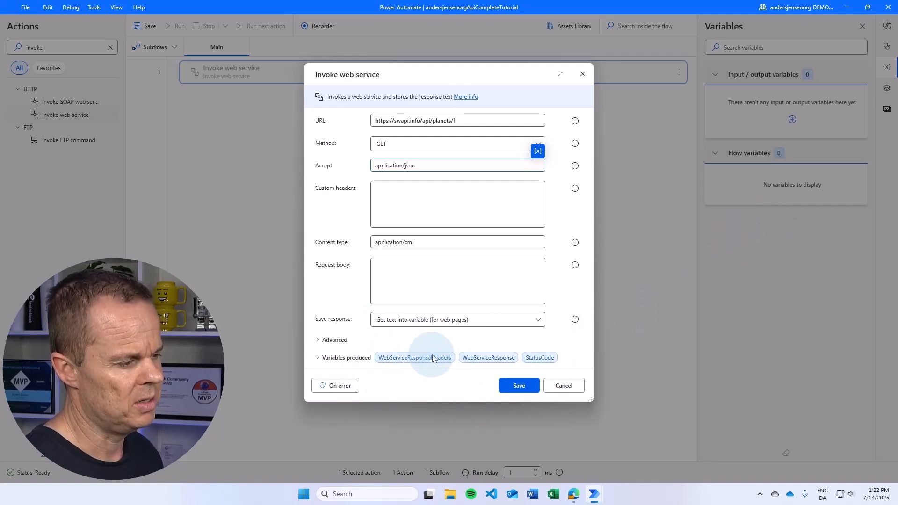
{"action": "mouse_move", "coordinate": [553, 360]}
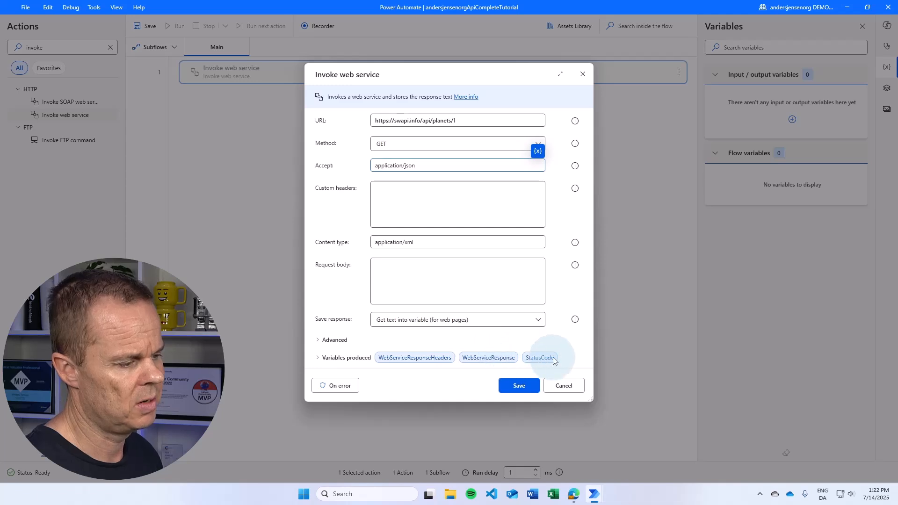
{"action": "mouse_move", "coordinate": [427, 349]}
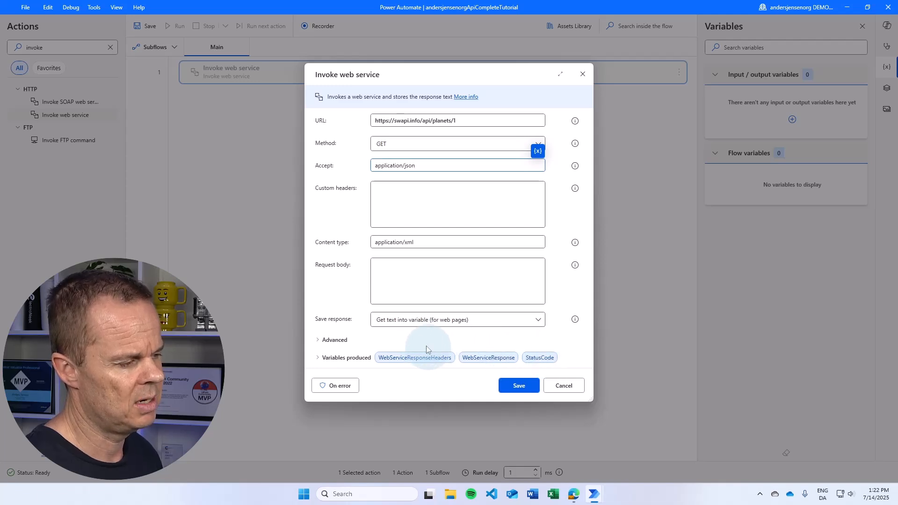
{"action": "mouse_move", "coordinate": [497, 348]}
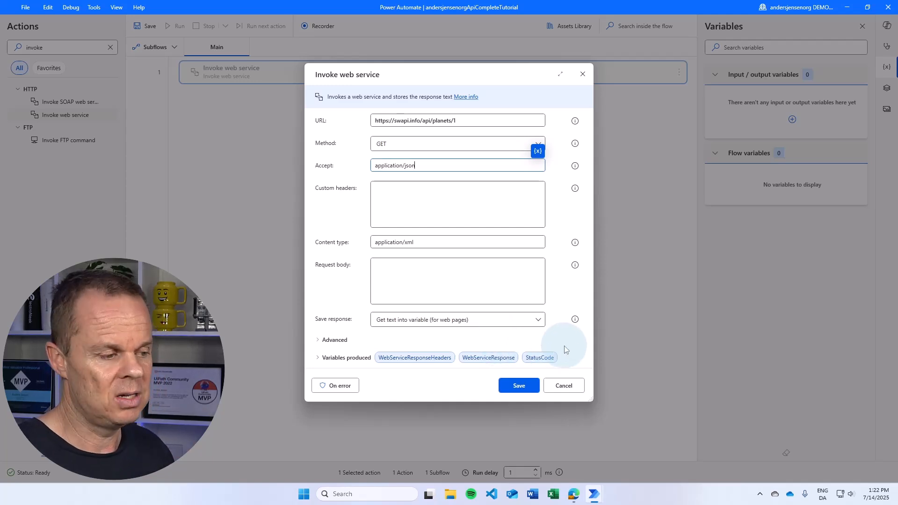
{"action": "mouse_move", "coordinate": [564, 331]}
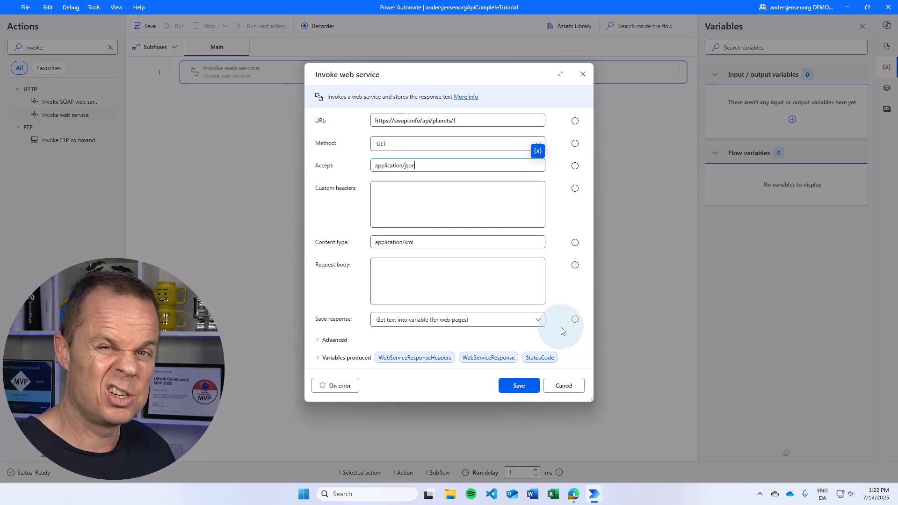
Save the Invoke web service action with the application/json accept header.
{"action": "left_click", "coordinate": [517, 386]}
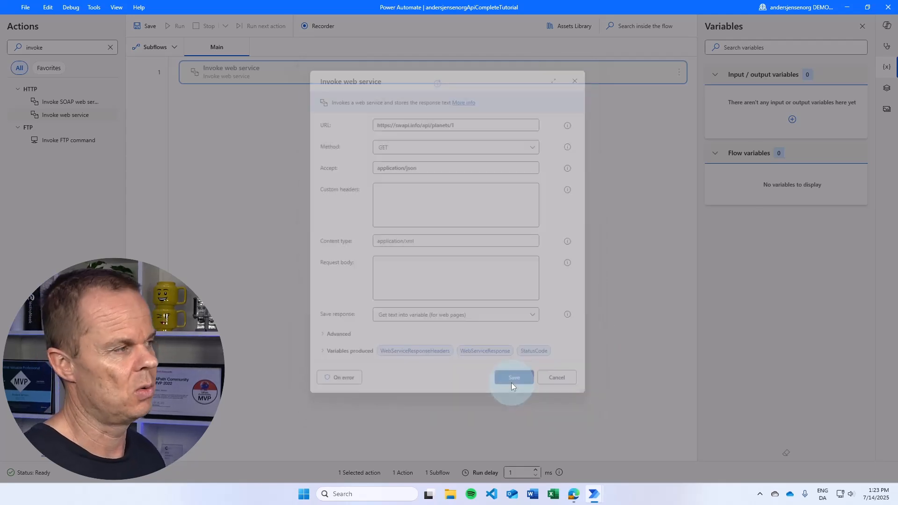
{"action": "left_click", "coordinate": [513, 377]}
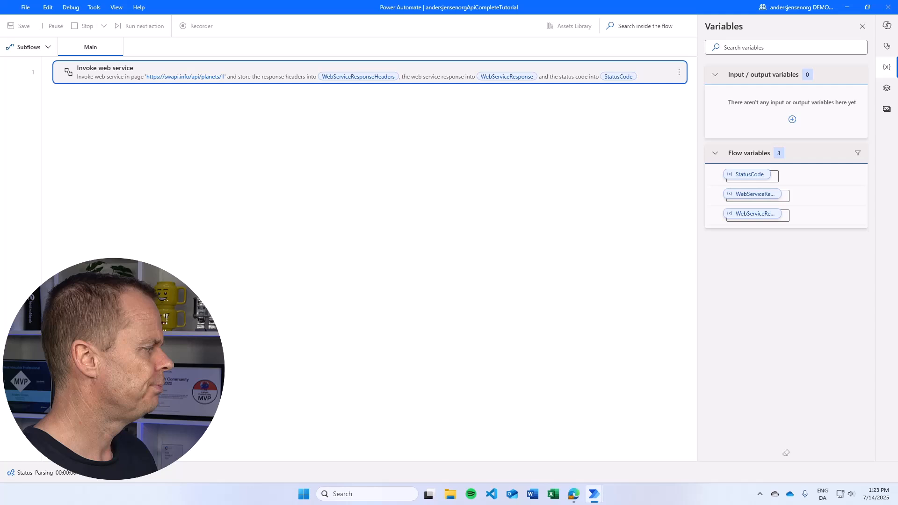
{"action": "left_click", "coordinate": [178, 26]}
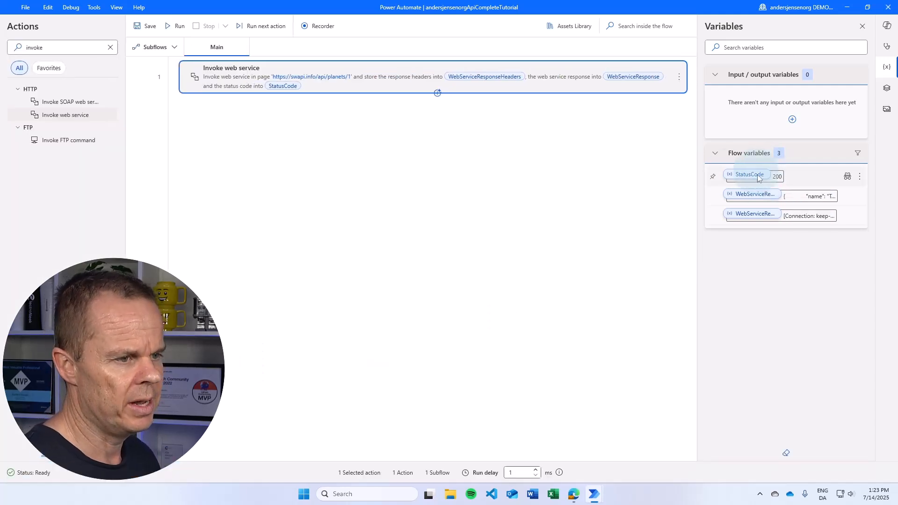
{"action": "mouse_move", "coordinate": [763, 216]}
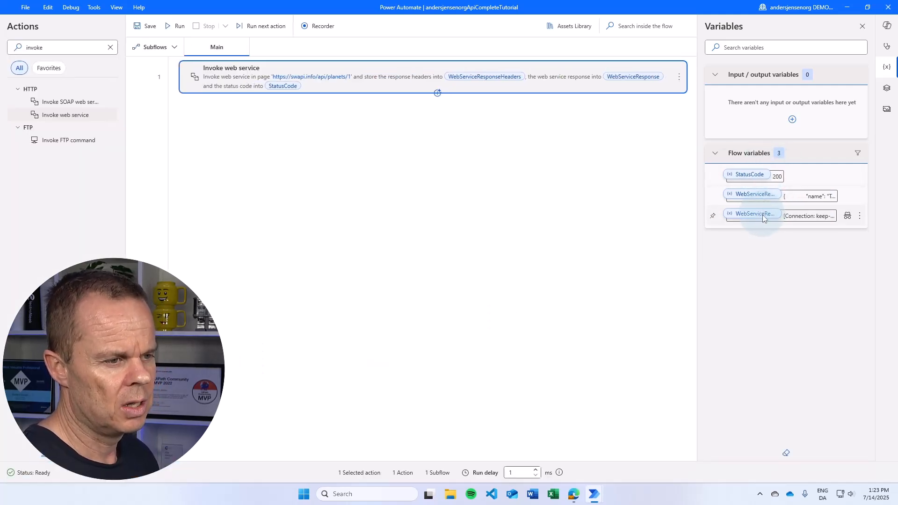
{"action": "mouse_move", "coordinate": [753, 216]}
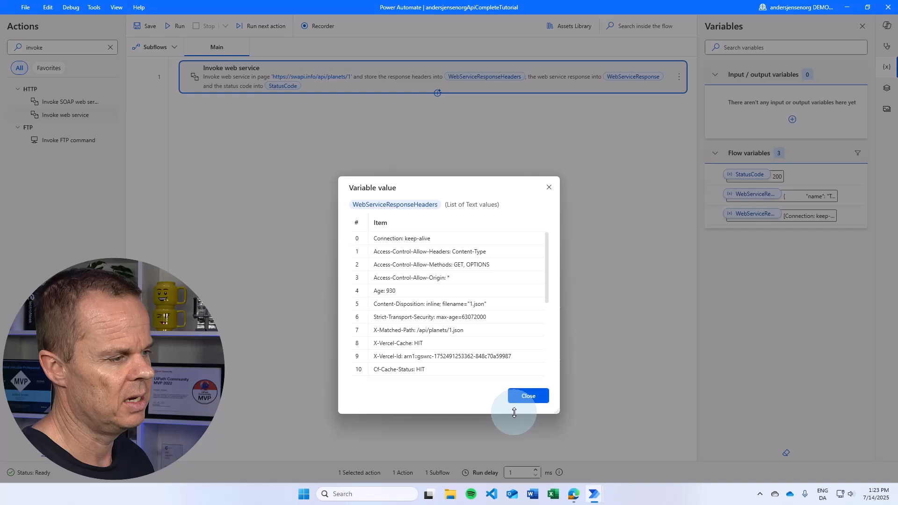
{"action": "left_click", "coordinate": [527, 396]}
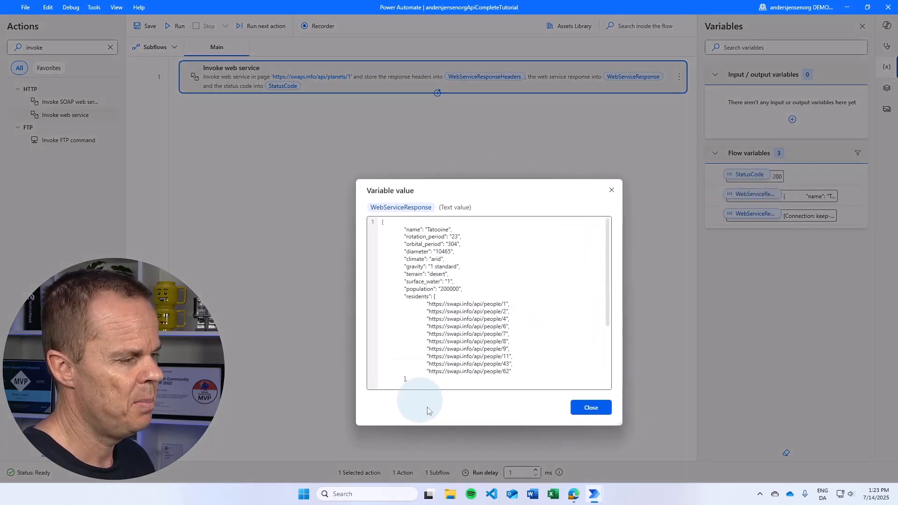
{"action": "mouse_move", "coordinate": [356, 80]}
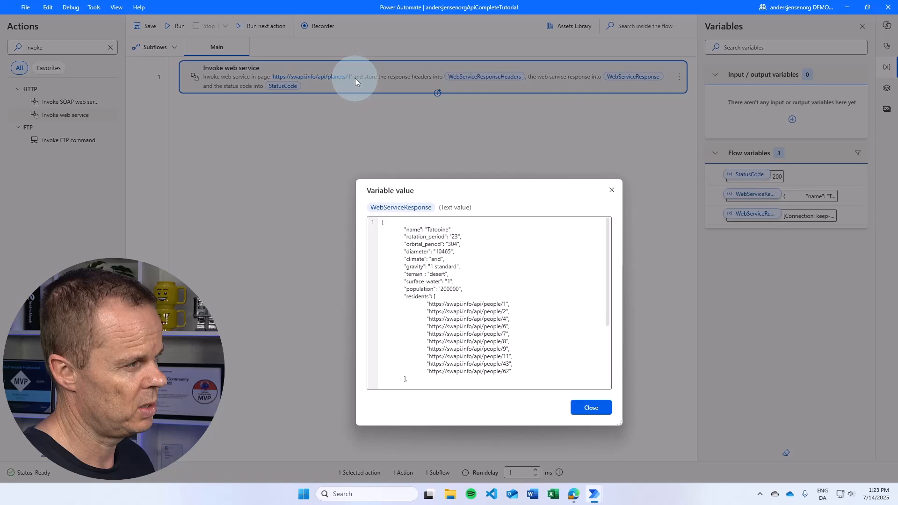
{"action": "mouse_move", "coordinate": [634, 385]}
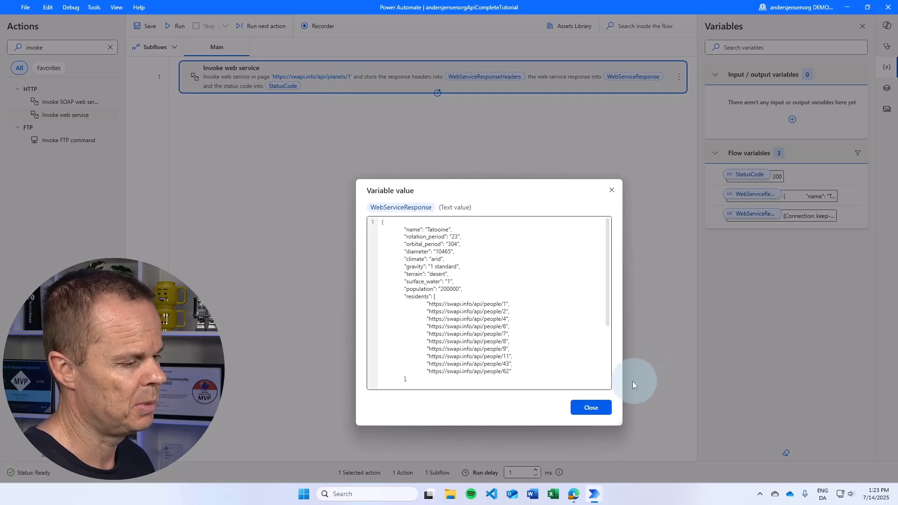
{"action": "left_click", "coordinate": [591, 407]}
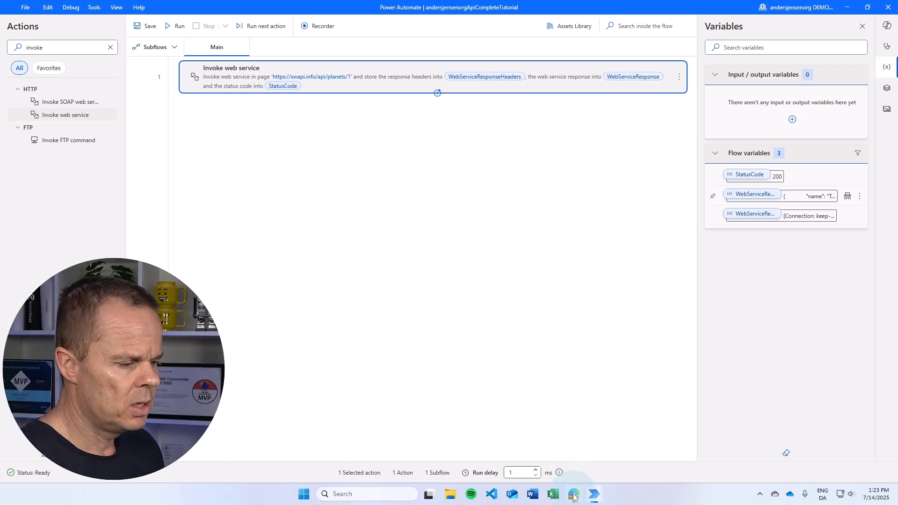
{"action": "left_click", "coordinate": [573, 494]}
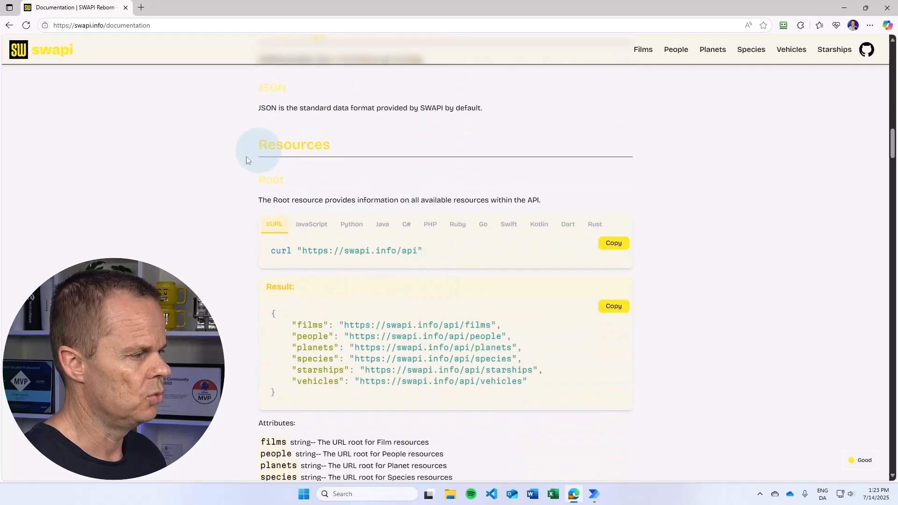
{"action": "mouse_move", "coordinate": [373, 332]}
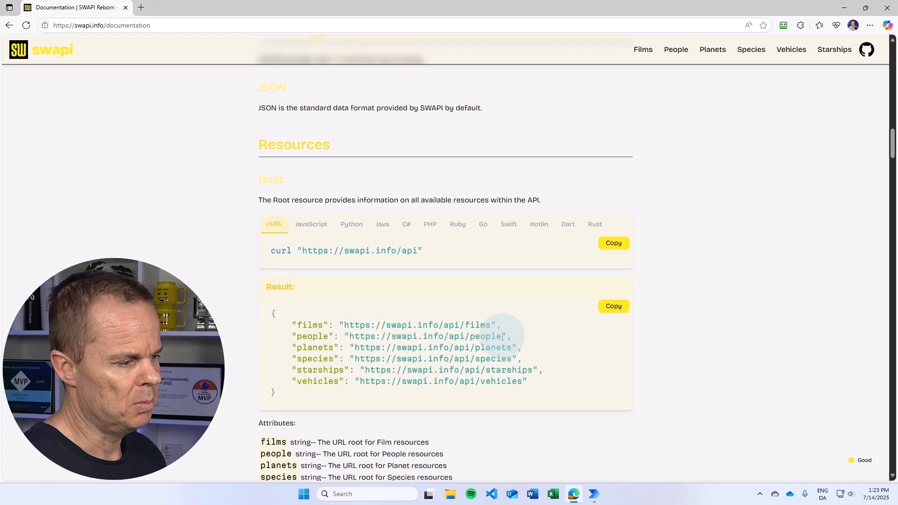
{"action": "scroll", "scroll_direction": "down", "scroll_amount": 3}
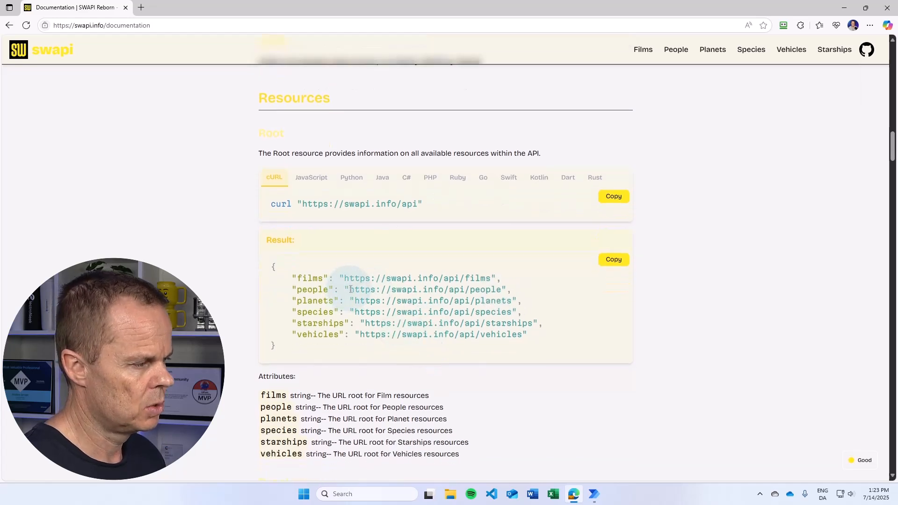
{"action": "double_click", "coordinate": [427, 289]}
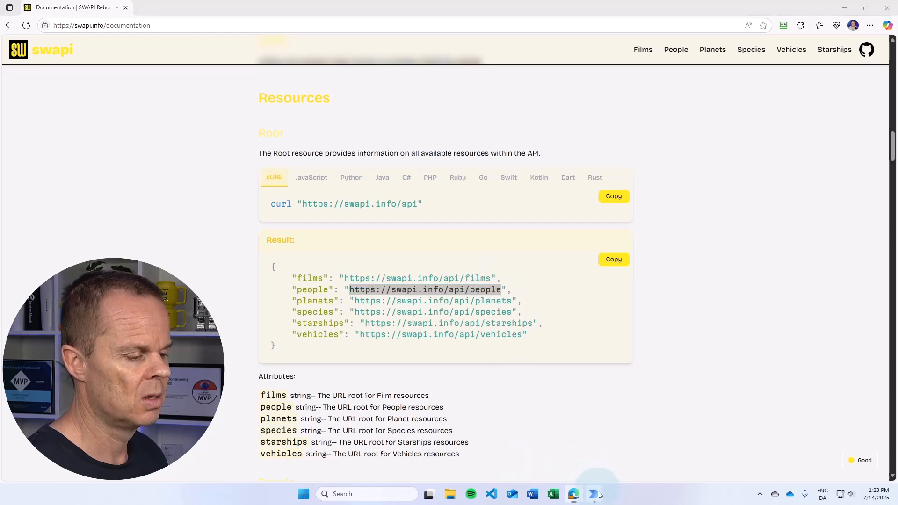
{"action": "left_click", "coordinate": [574, 494]}
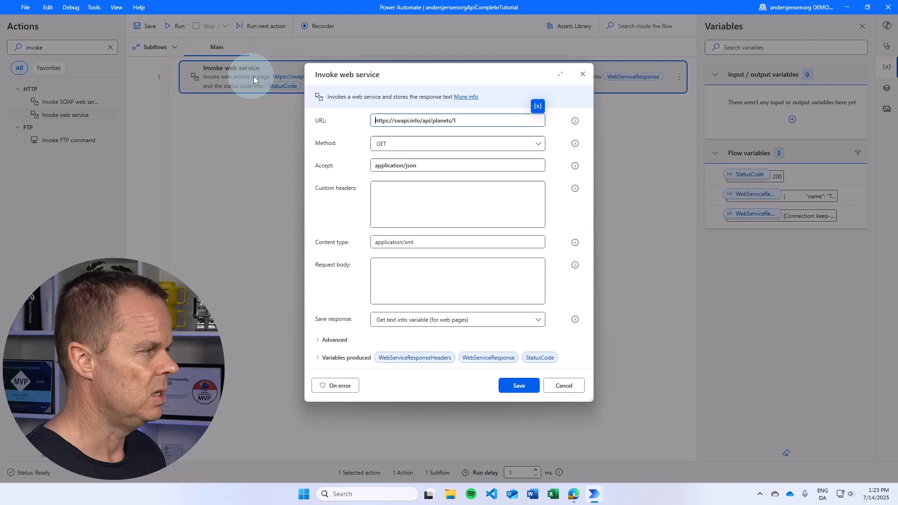
{"action": "type", "text": "https://swapi.info/api/people"}
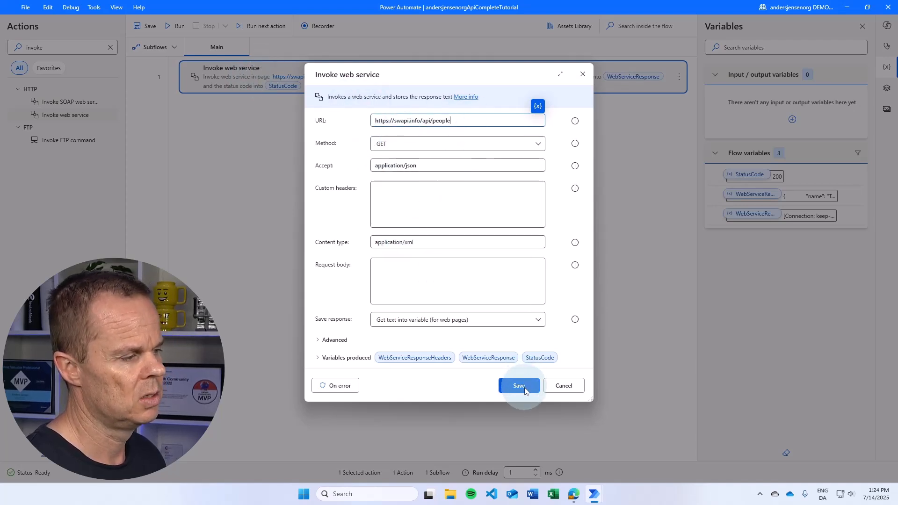
{"action": "left_click", "coordinate": [519, 386]}
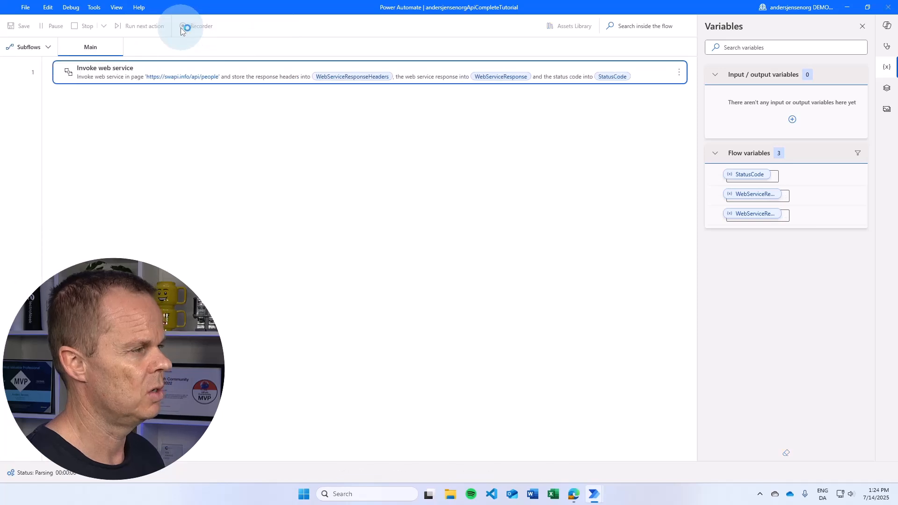
Run the flow, returning JSON listing characters like C-3PO and Chewbacca.
{"action": "left_click", "coordinate": [179, 26]}
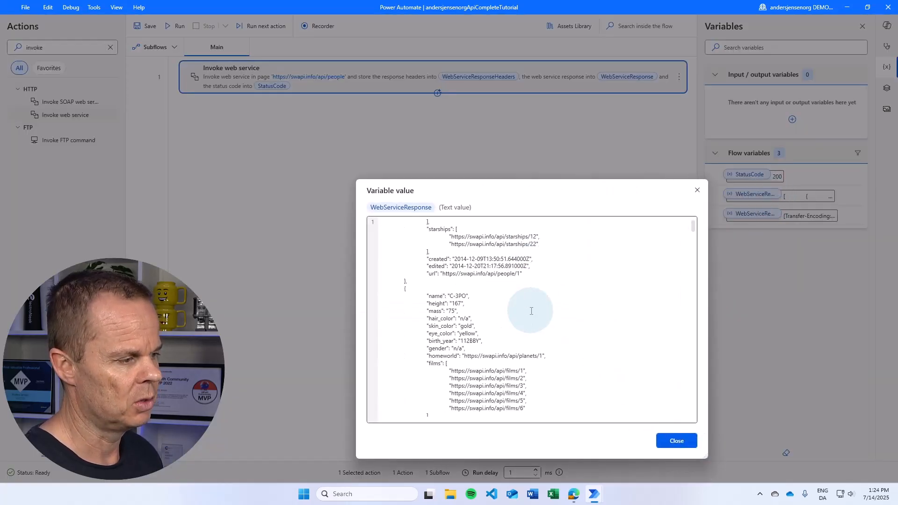
{"action": "scroll", "scroll_direction": "down", "scroll_amount": 3}
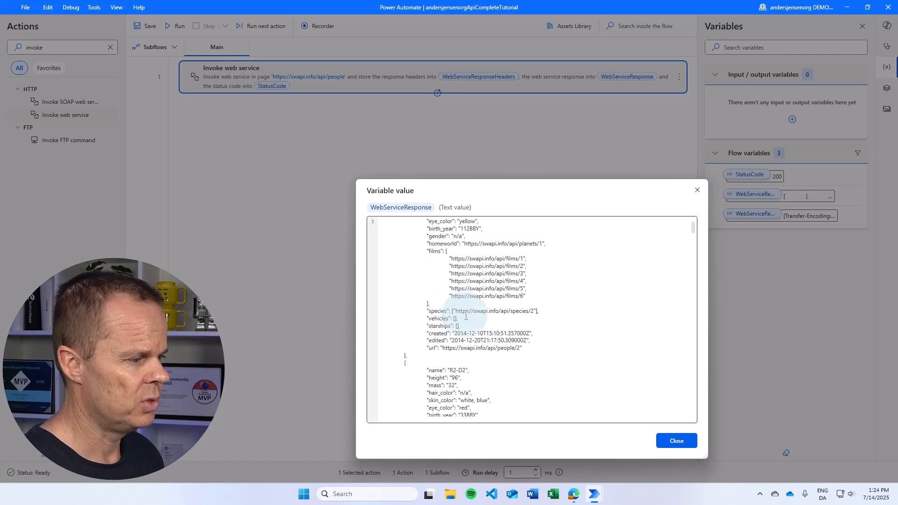
{"action": "scroll", "scroll_direction": "down", "scroll_amount": 3}
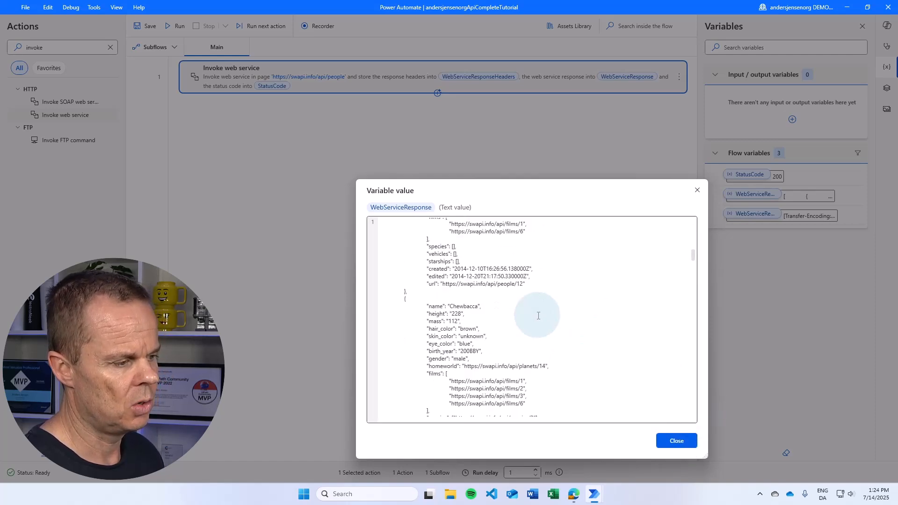
{"action": "left_click", "coordinate": [677, 441]}
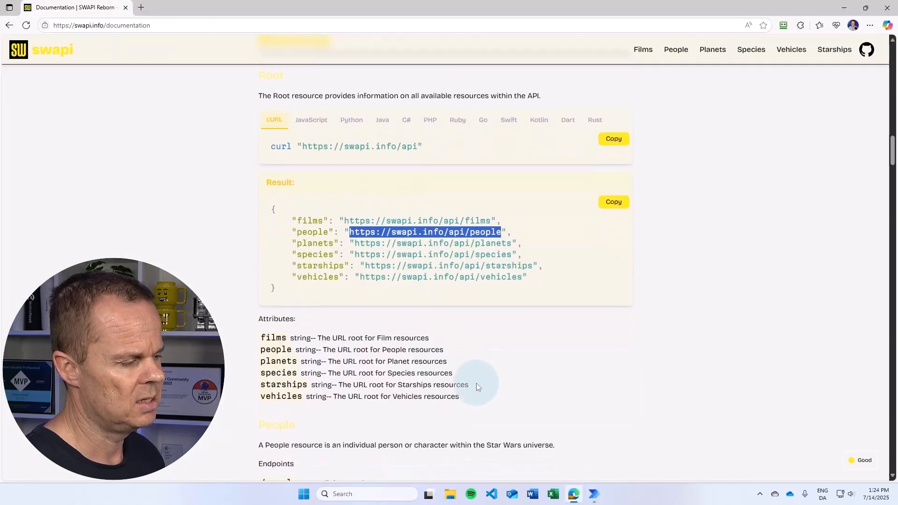
Scroll to the People section showing /people/:id and the Luke Skywalker example.
{"action": "scroll", "scroll_direction": "down", "scroll_amount": 3}
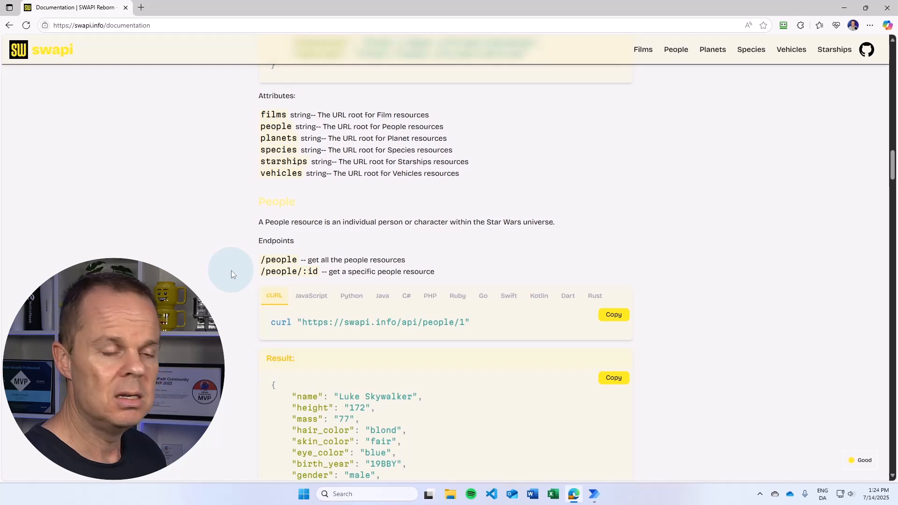
{"action": "mouse_move", "coordinate": [331, 359]}
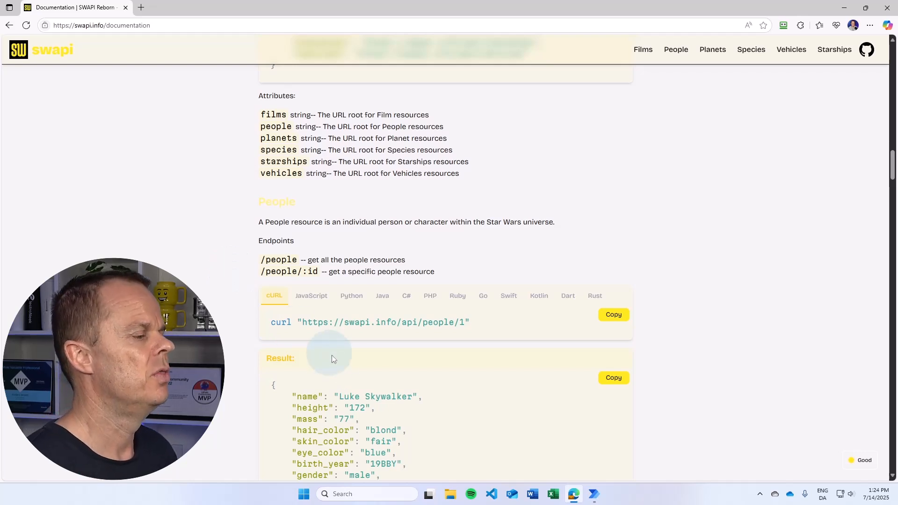
{"action": "mouse_move", "coordinate": [432, 392]}
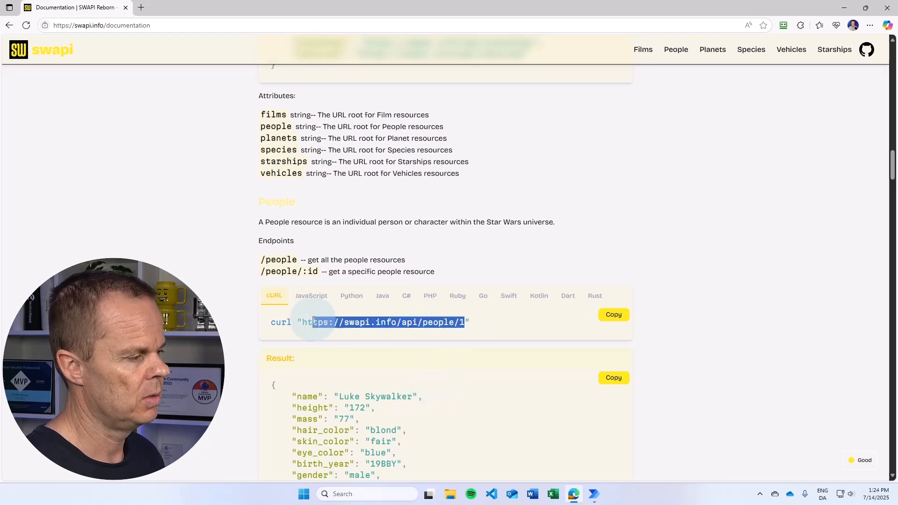
{"action": "mouse_move", "coordinate": [593, 494]}
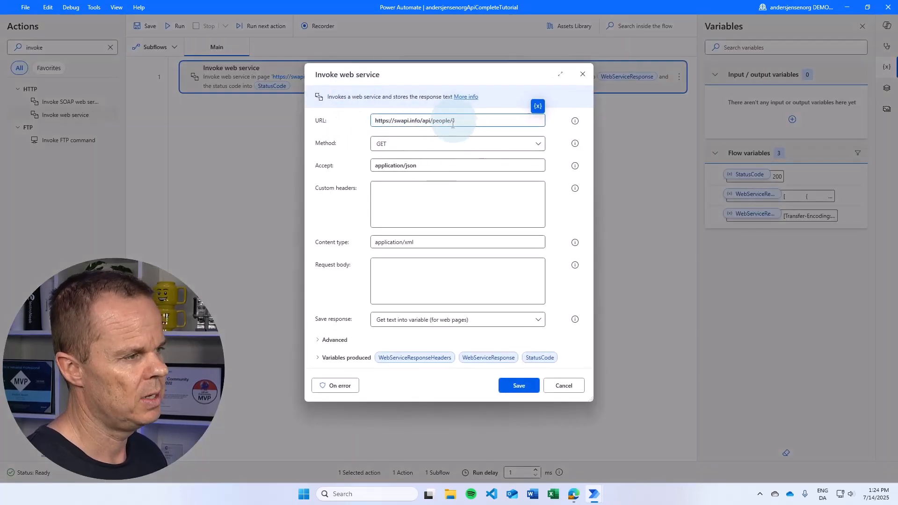
{"action": "type", "text": "1"}
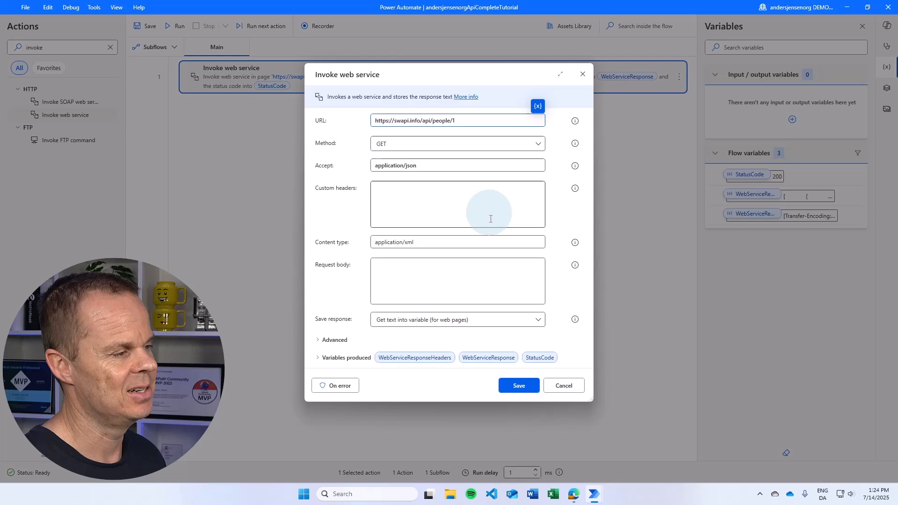
{"action": "left_click", "coordinate": [517, 385]}
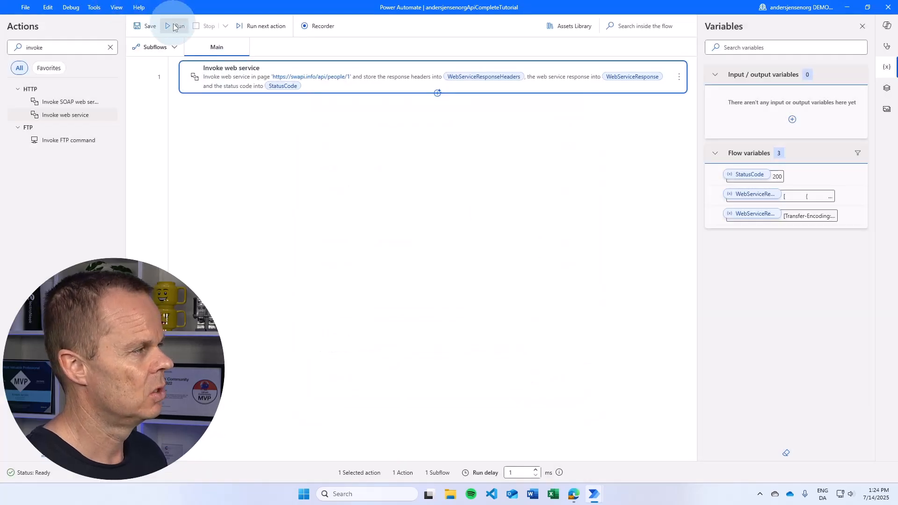
{"action": "left_click", "coordinate": [178, 27]}
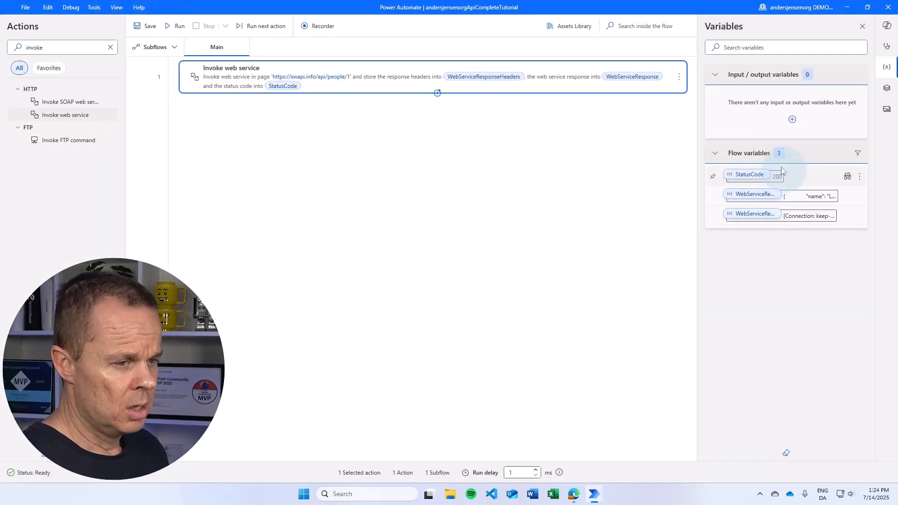
{"action": "left_click", "coordinate": [752, 193]}
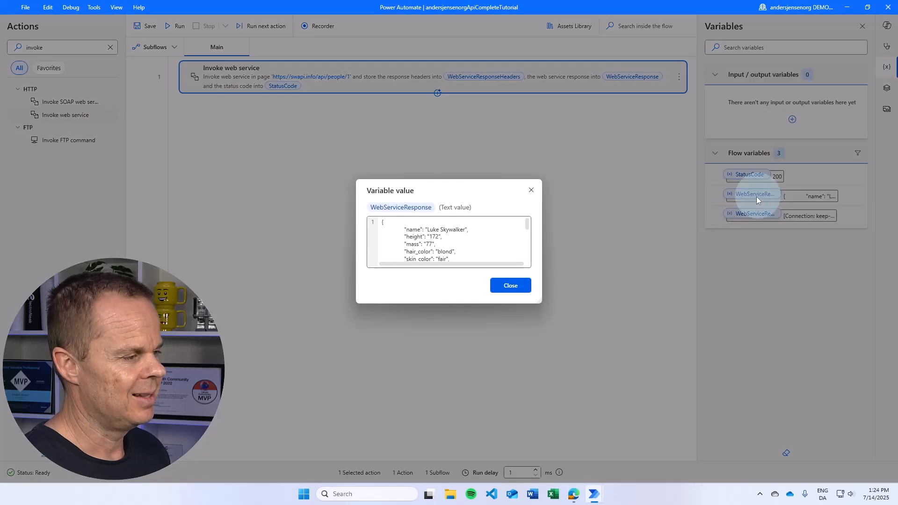